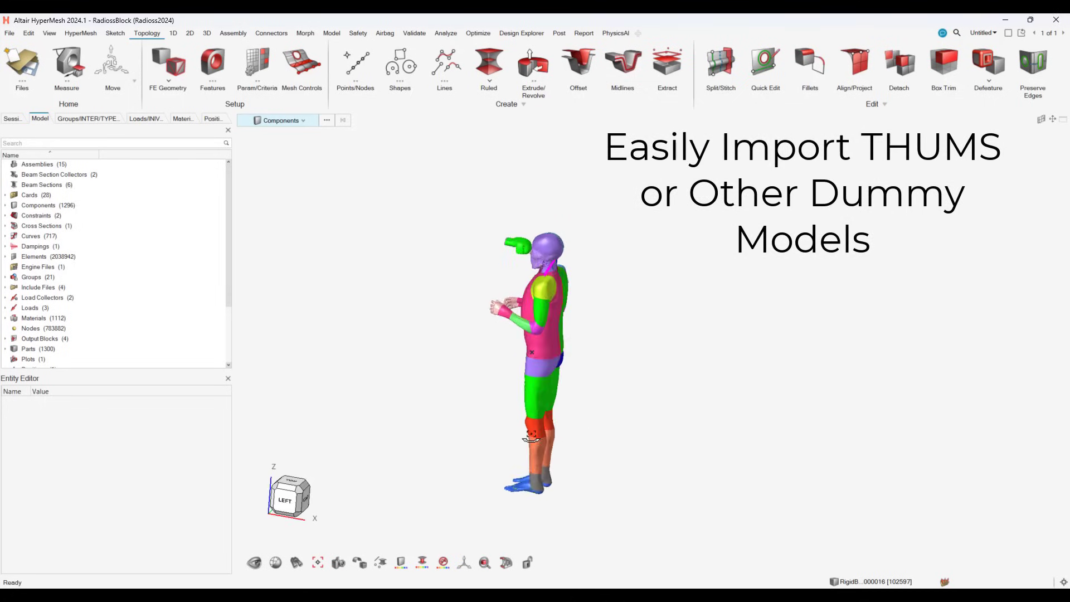
- Rotate the dummy to an angled view and cut a section through its head and spine
drag(530, 351, 564, 388)
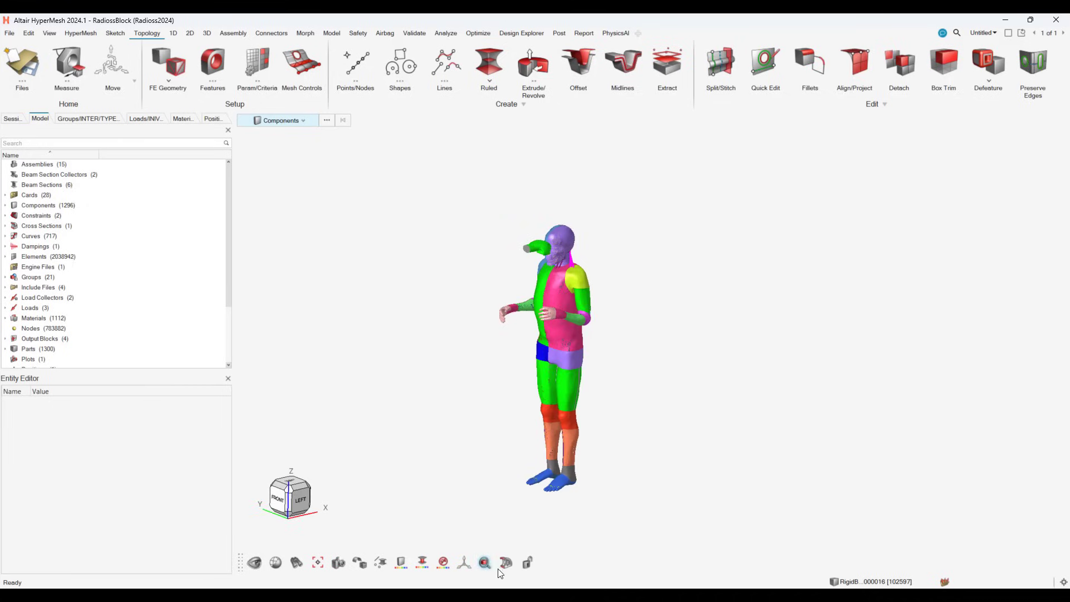
click(505, 562)
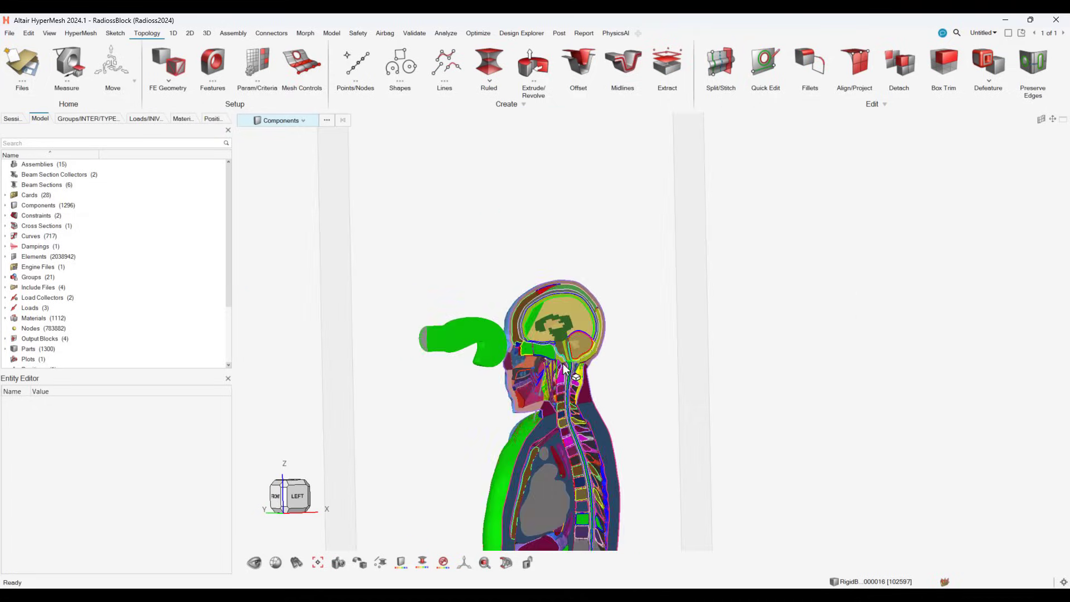
- Show the HUMAN_gloves contact card and list the TYPE19 and TYPE25 interface groups
click(88, 118)
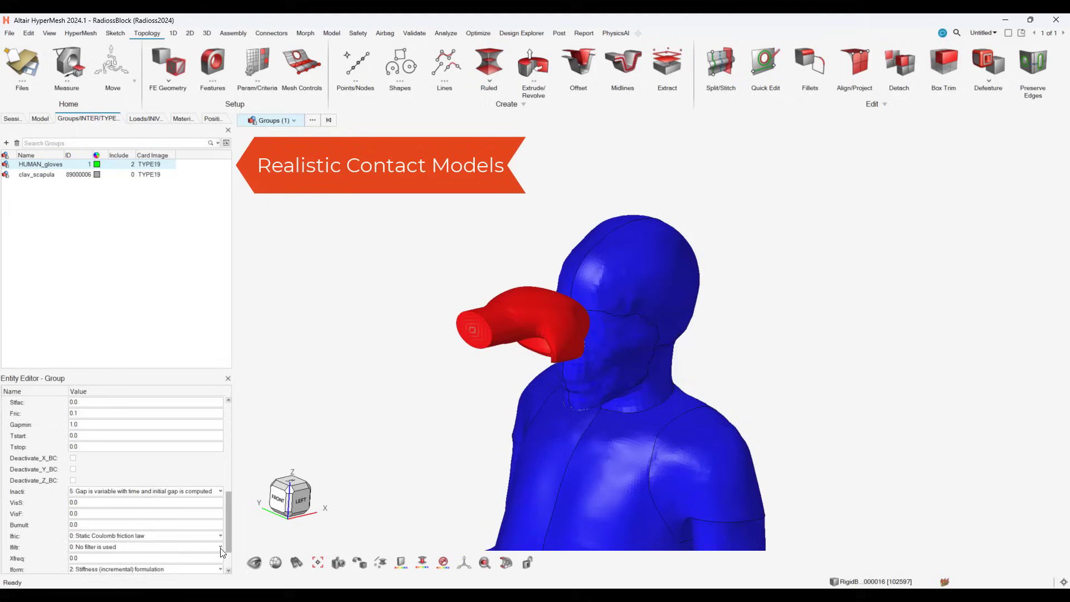
click(40, 164)
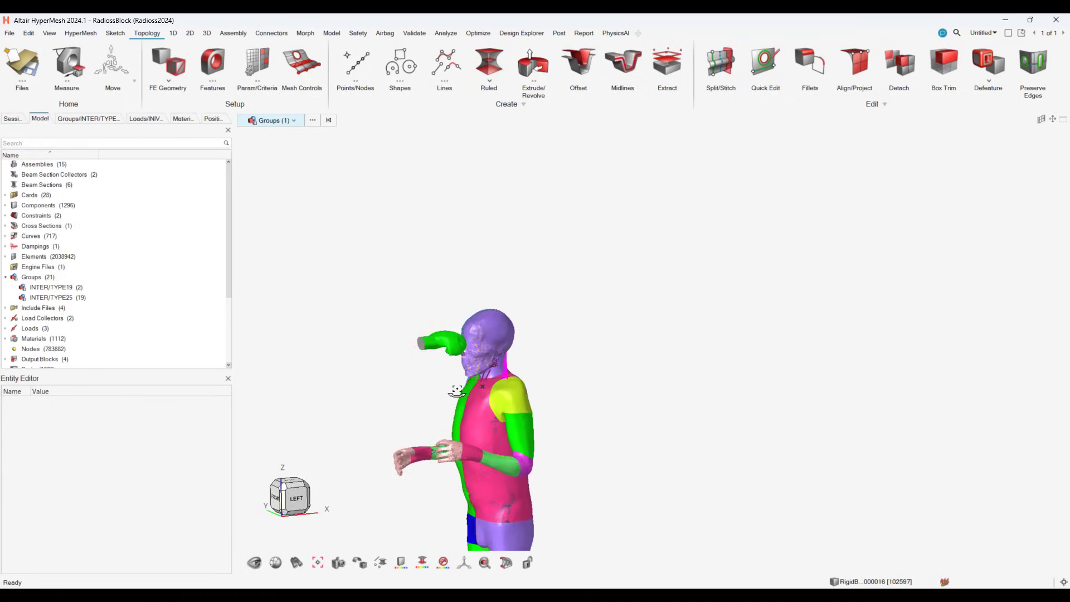
- Expand the BCS, GRAV and INIVEL loads and show the initial velocity on head and hands
click(30, 328)
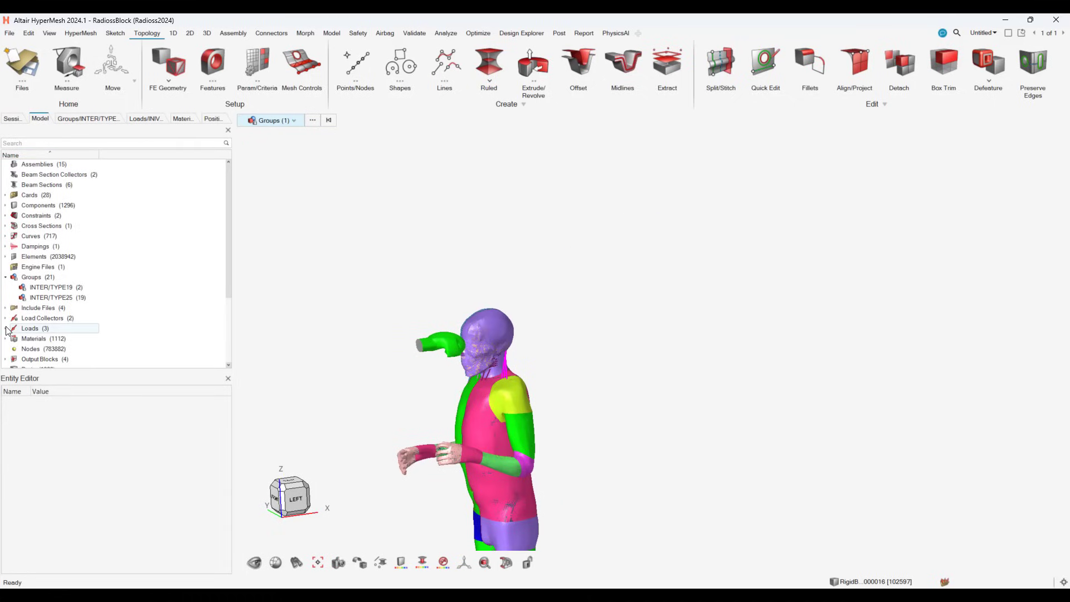
click(5, 327)
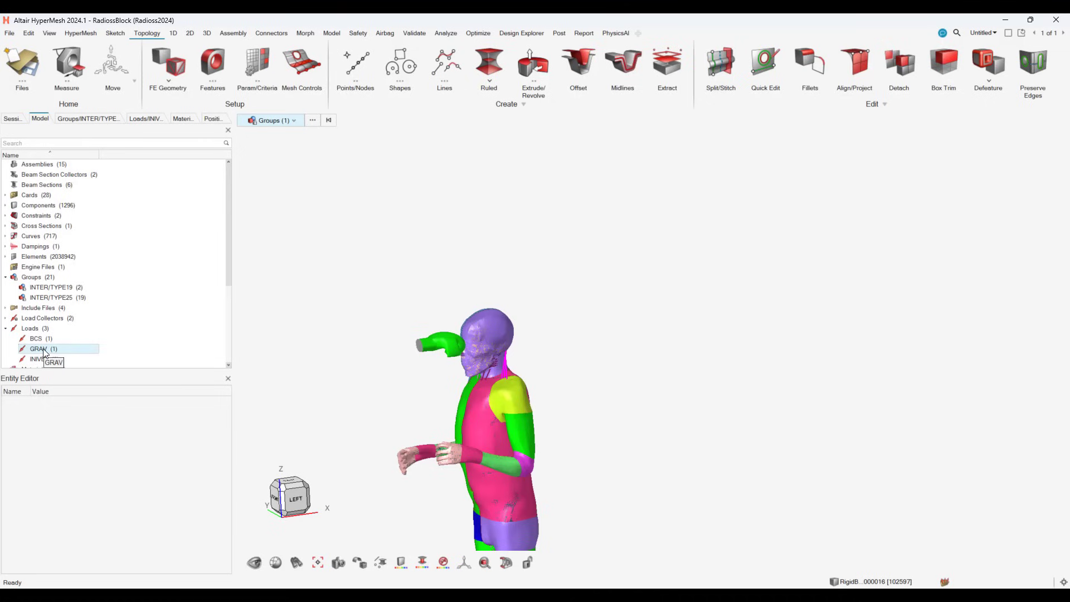
double_click(39, 349)
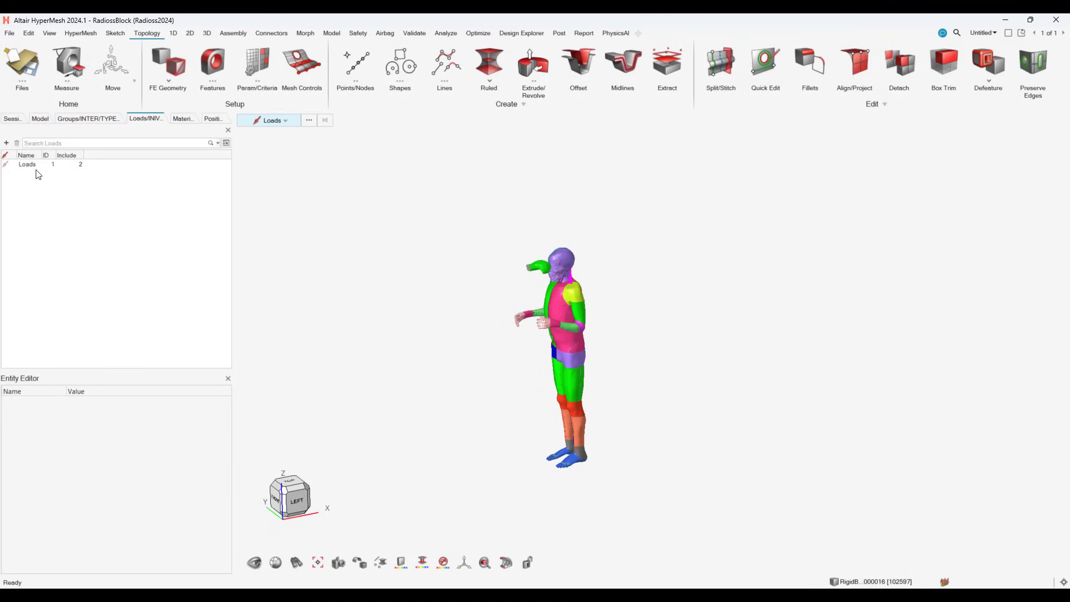
click(27, 163)
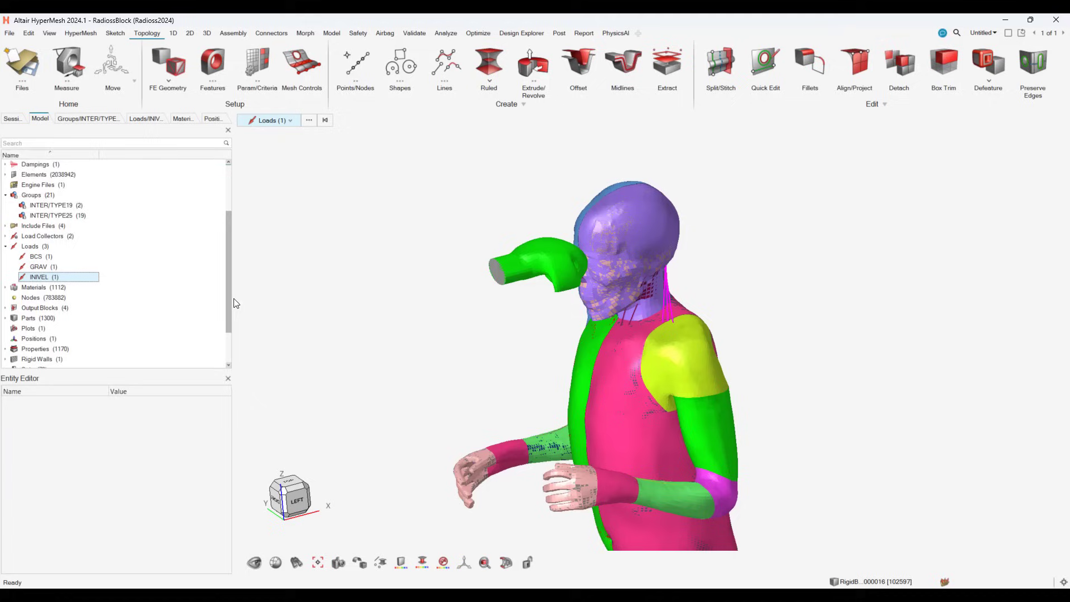
- Browse the bone and tissue materials and bring up the rigid walls list
scroll(down, 3)
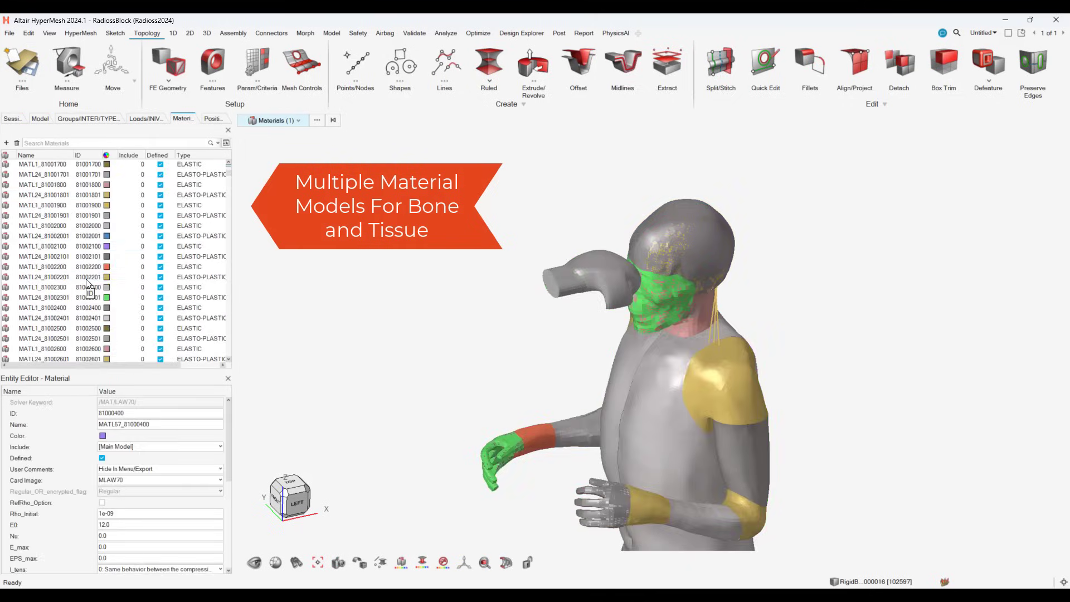
click(40, 118)
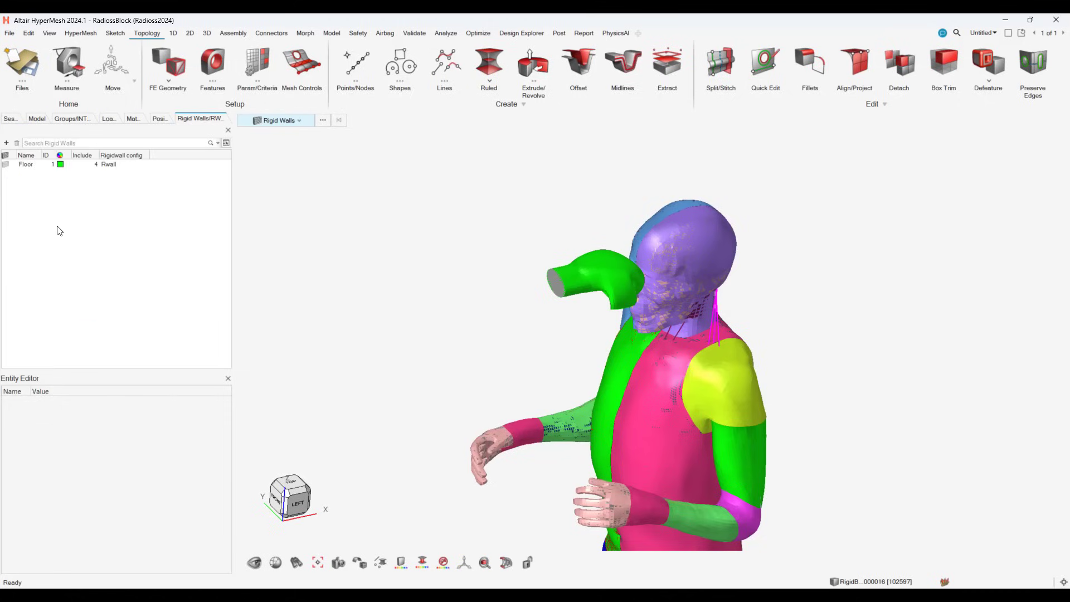
- Show the Floor rigid wall's RWALL/PLANE settings, then switch over to the HyperView results
click(25, 165)
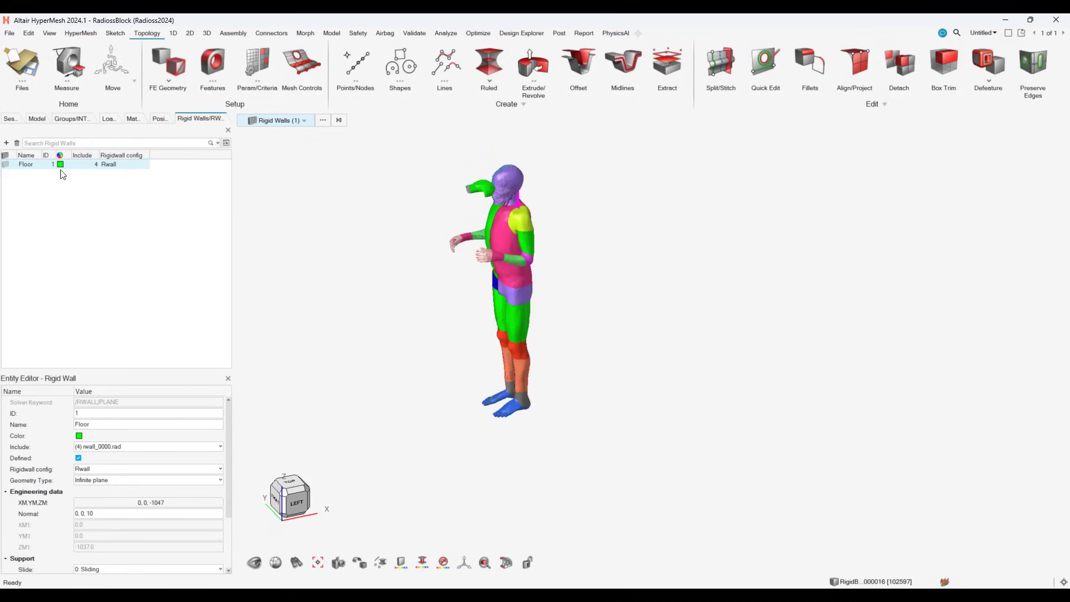
click(445, 32)
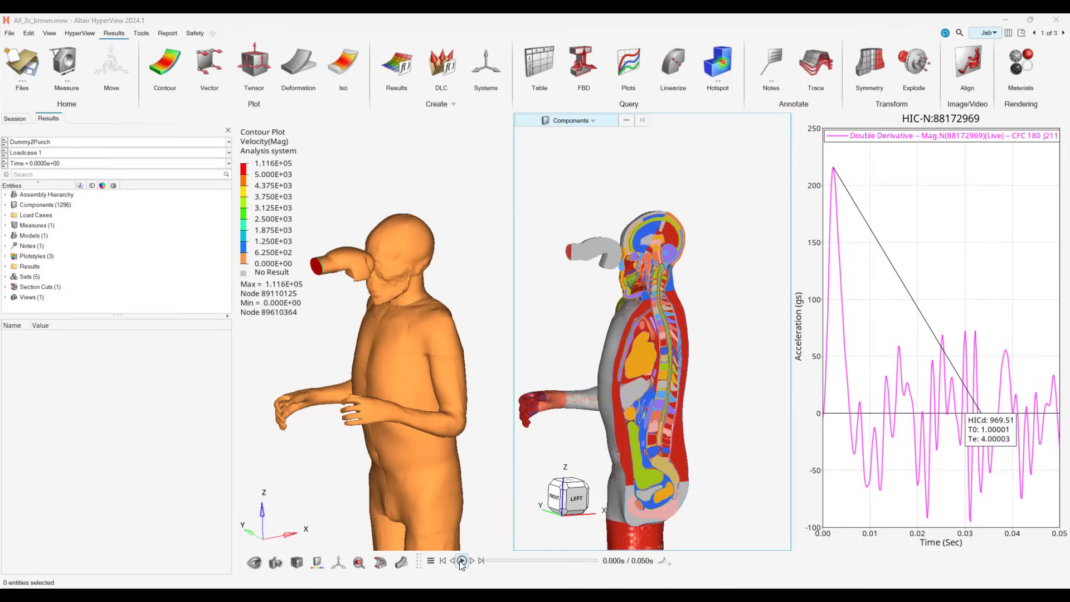
- Play the jab velocity contour animation through beside the section view and HIC curve (HICd 969.51)
click(461, 560)
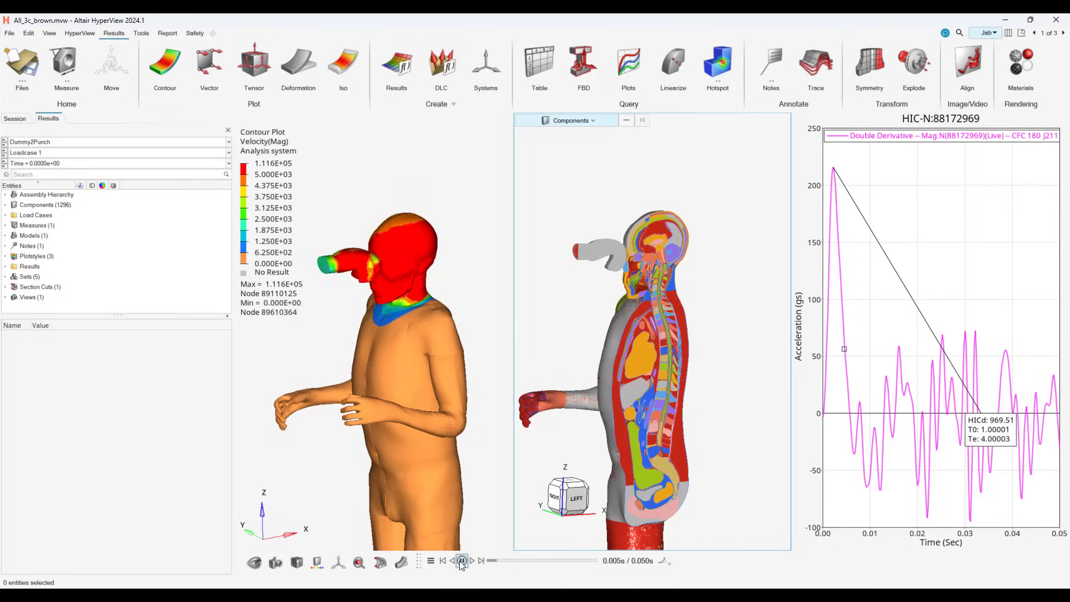
click(462, 561)
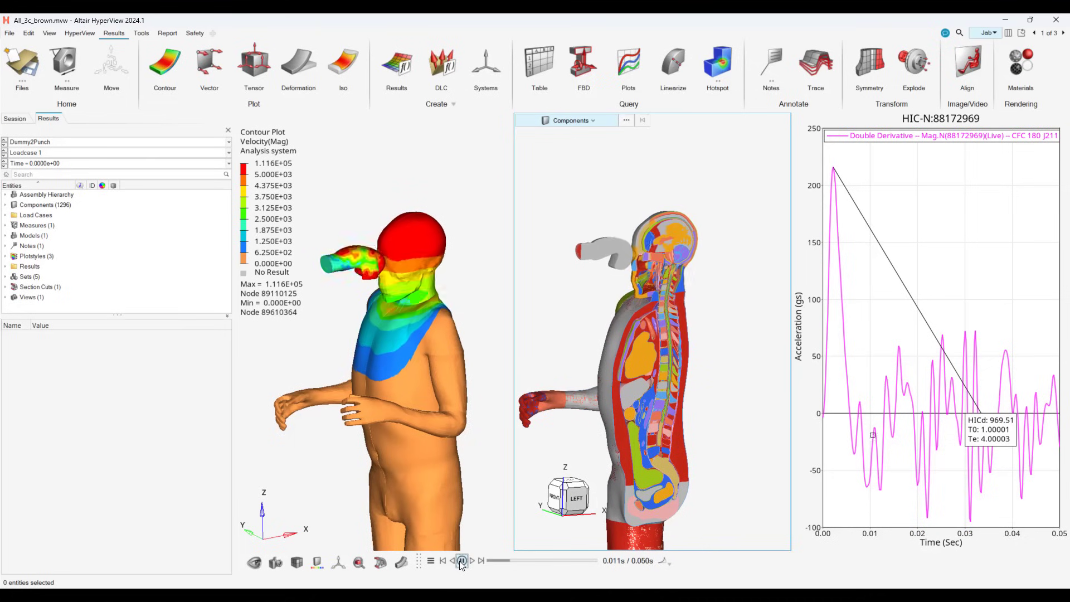
click(461, 561)
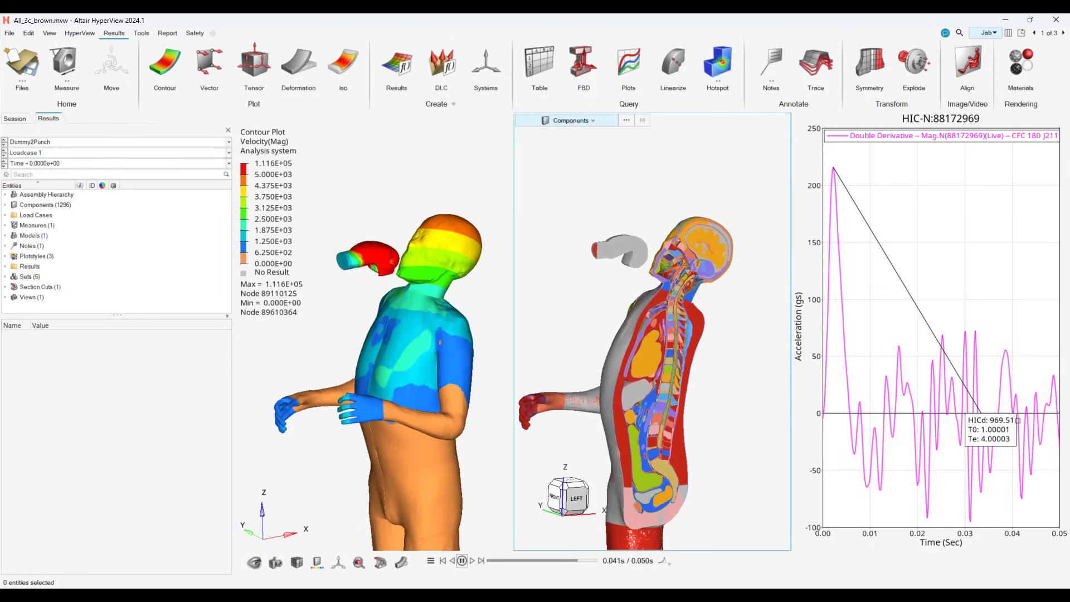
click(461, 560)
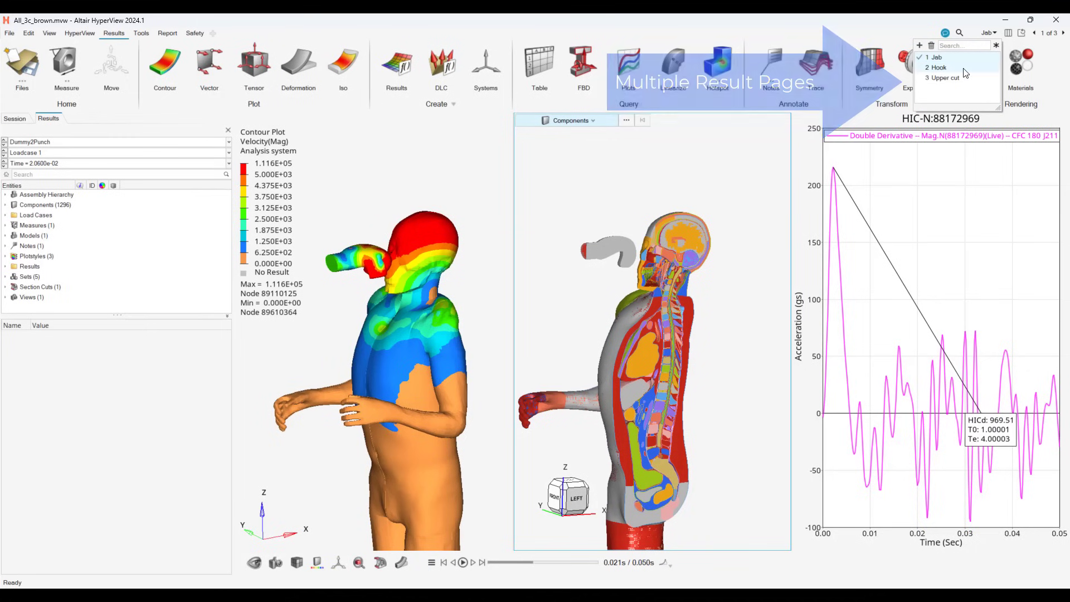
click(938, 67)
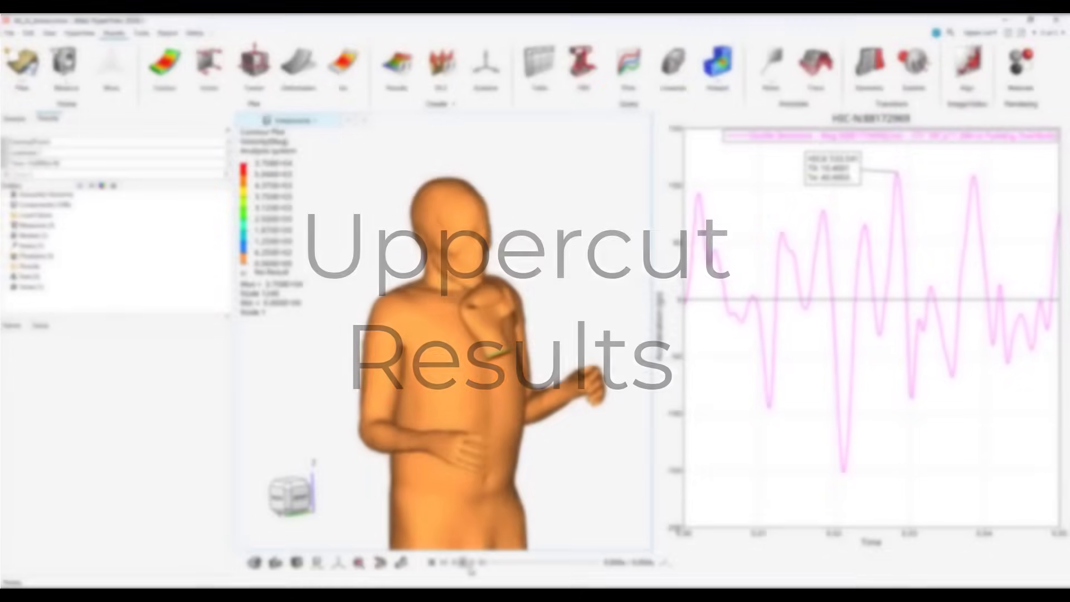
- Play the uppercut velocity contour animation as the glove strikes the chin, beside the HIC 533.541 plot
click(462, 562)
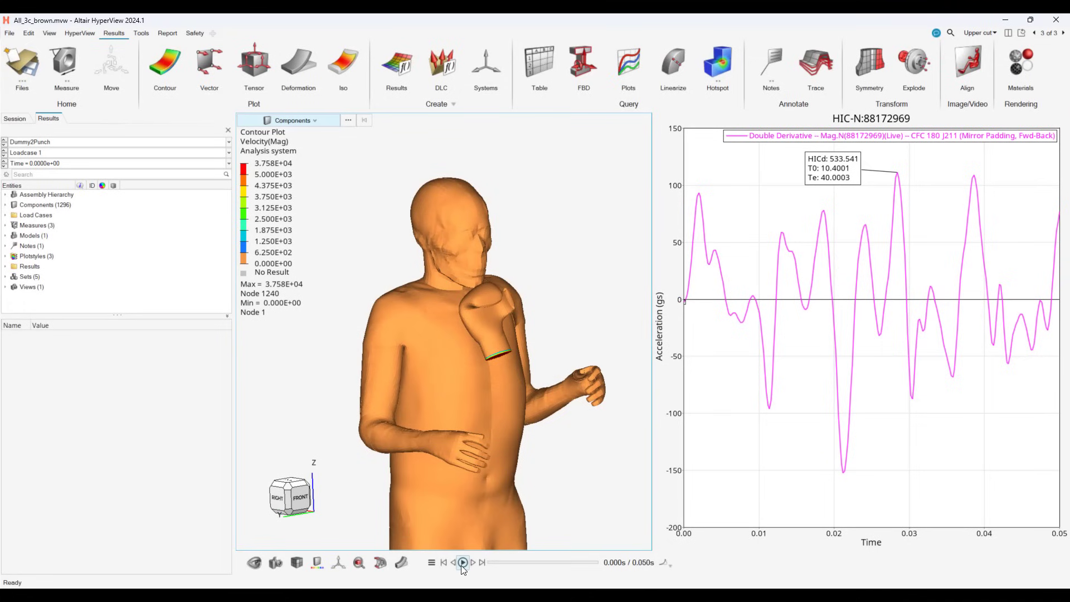
click(462, 562)
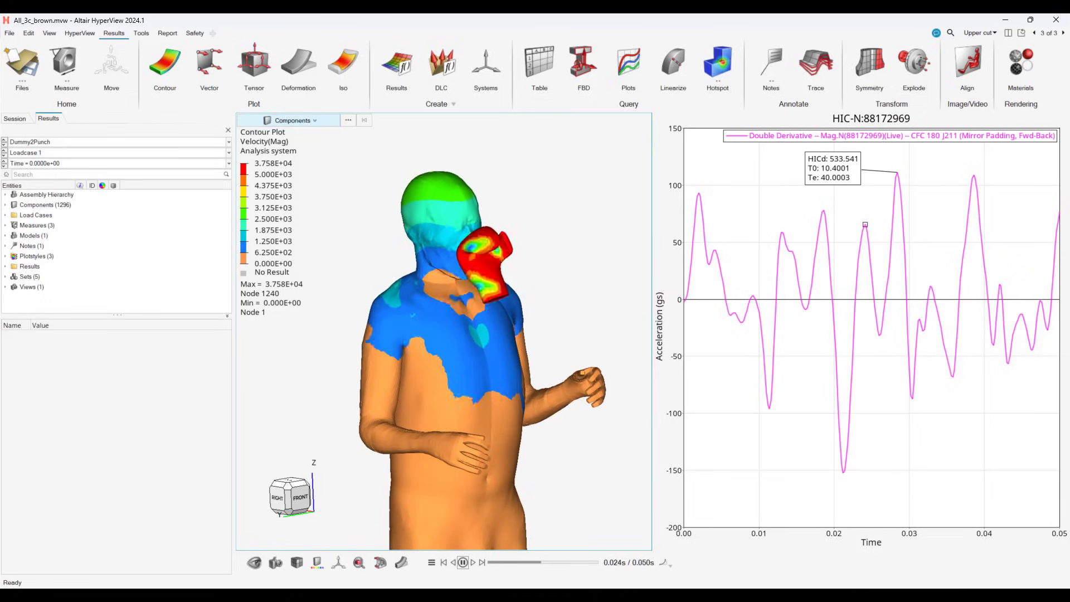
click(461, 562)
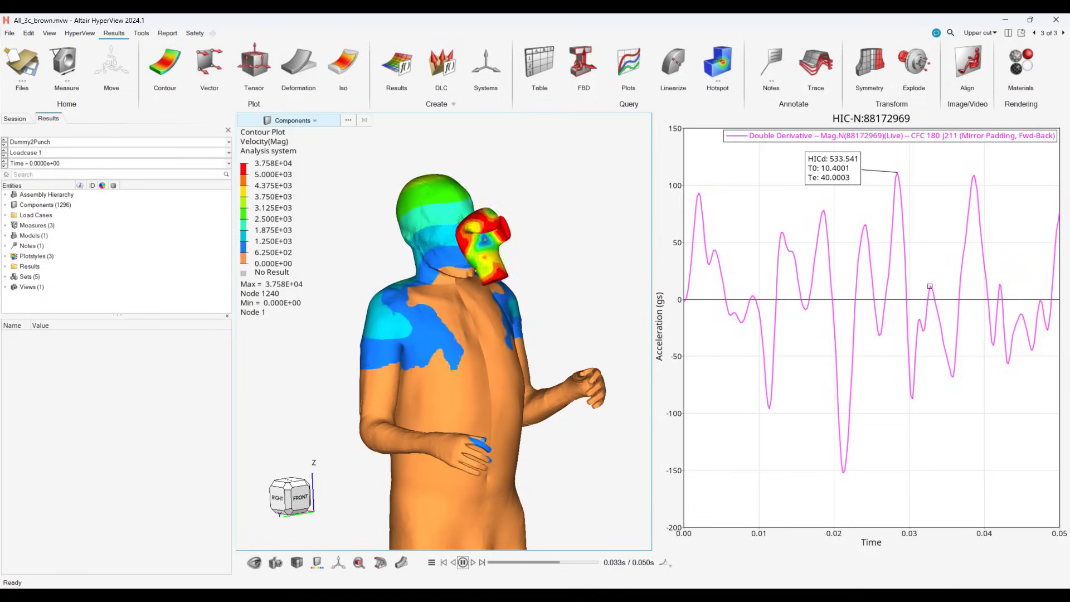